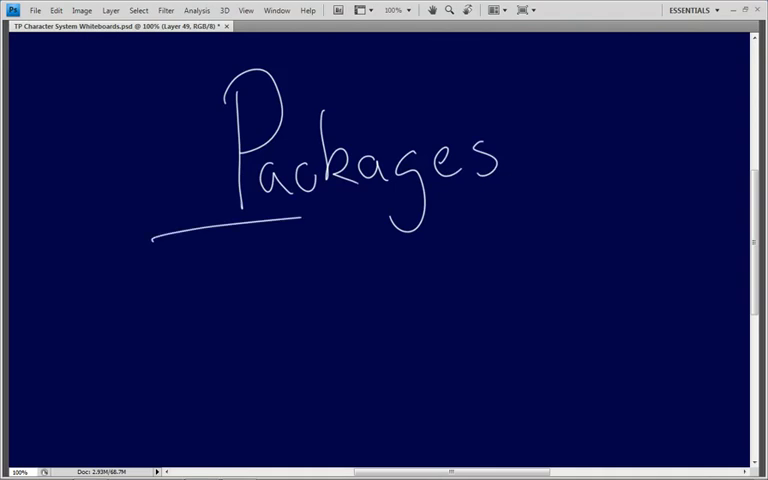
# Draw the underline beneath 'Packages' on the Photoshop whiteboard
pyautogui.moveTo(300, 218); pyautogui.dragTo(600, 222)
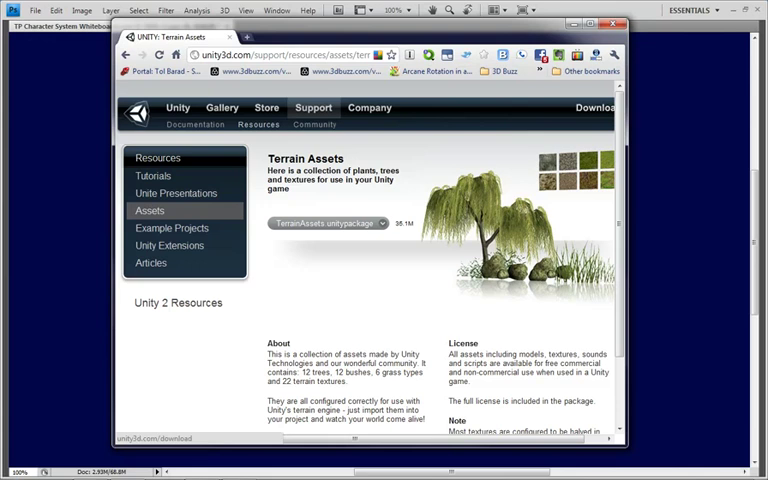
# Open the Terrain Assets page with the TerrainAssets.unitypackage download
pyautogui.click(324, 223)
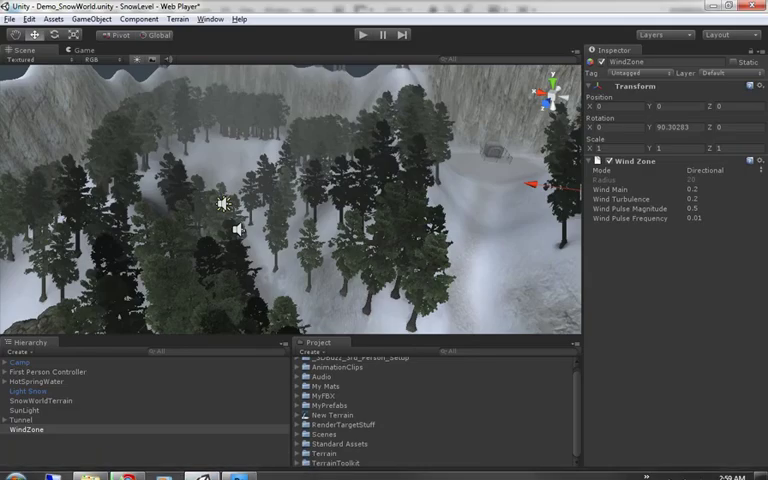
pyautogui.click(53, 18)
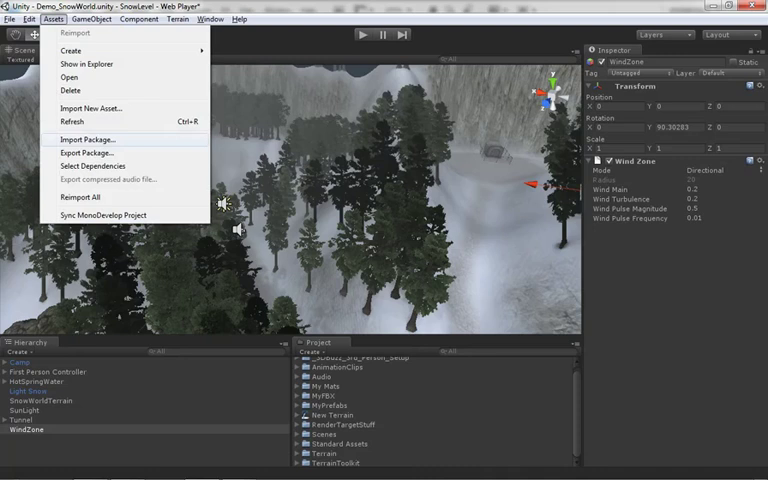
pyautogui.click(84, 152)
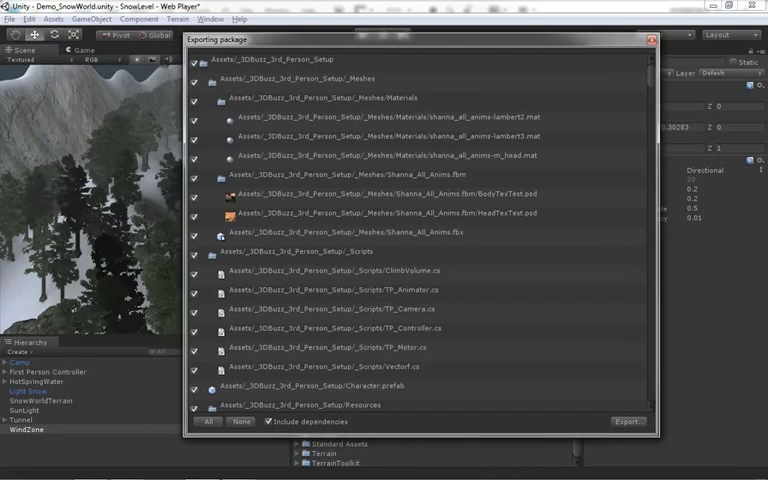
pyautogui.scroll(-3)
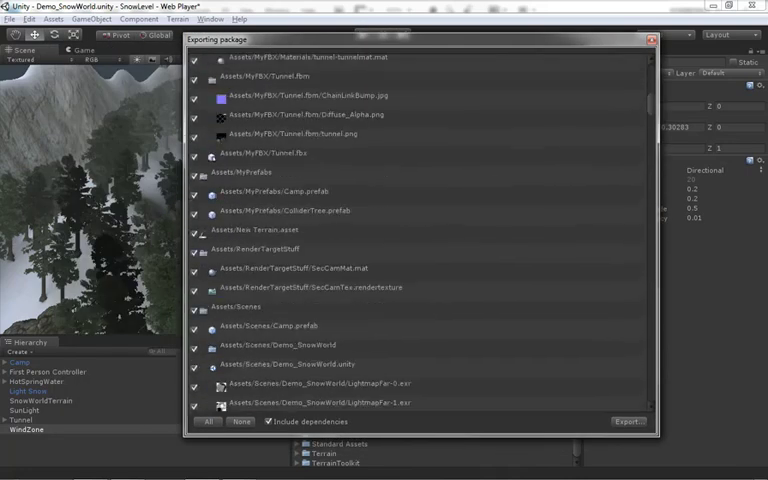
pyautogui.scroll(-3)
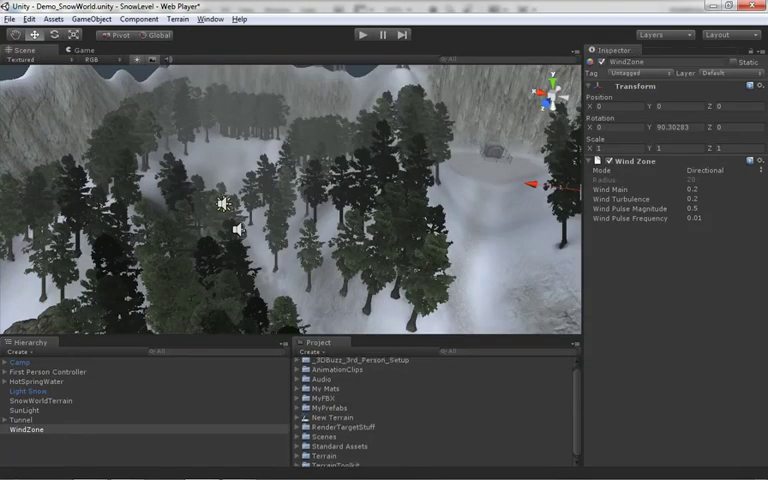
# Select _3DBuzz_3rd_Person_Setup, run Assets > Export Package, and review the meshes, scripts and Character prefab
pyautogui.click(350, 361)
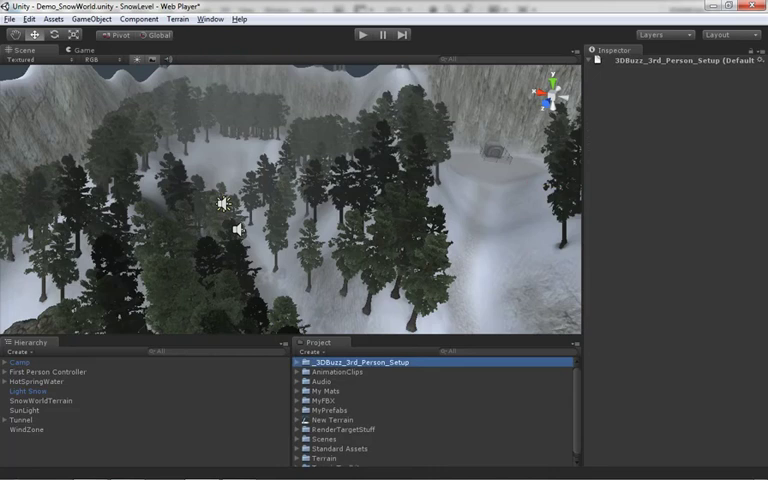
pyautogui.click(53, 18)
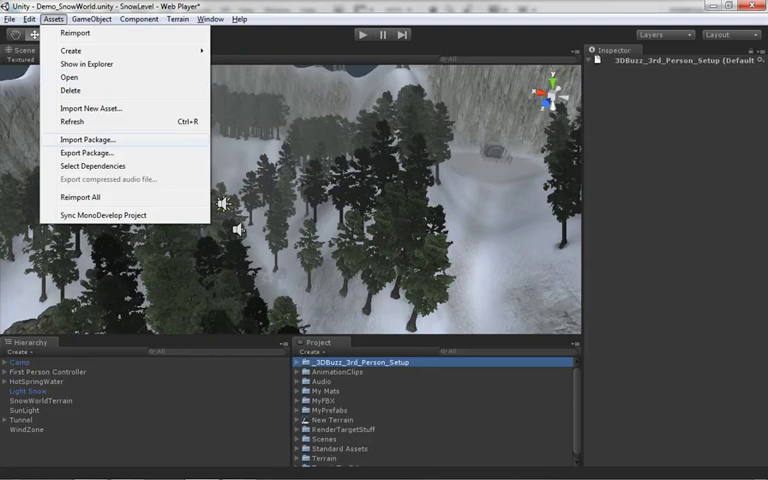
pyautogui.click(84, 152)
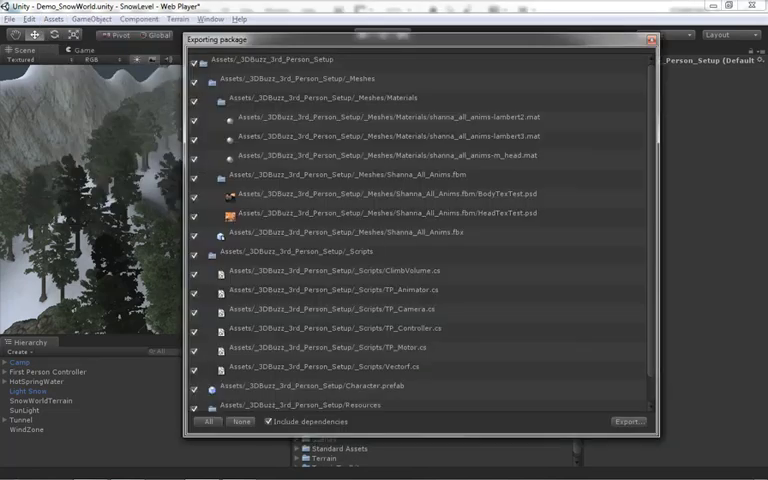
pyautogui.scroll(-3)
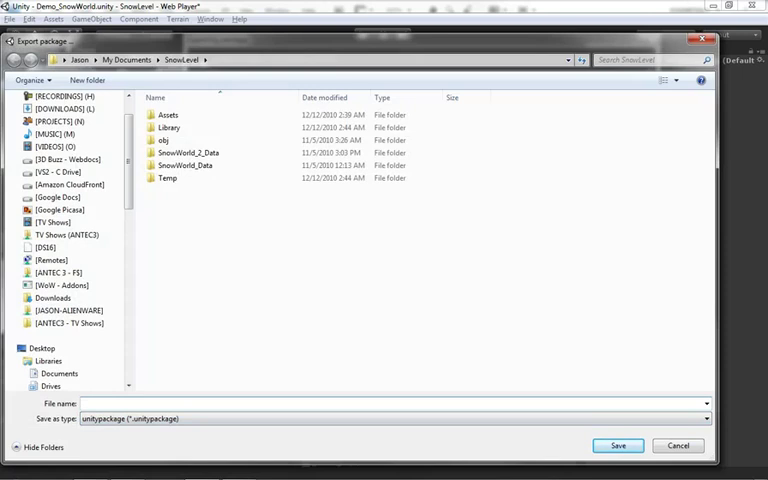
# Name the export CharacterSetup and save it in the SnowLevel folder
pyautogui.write('CharacterSetup')
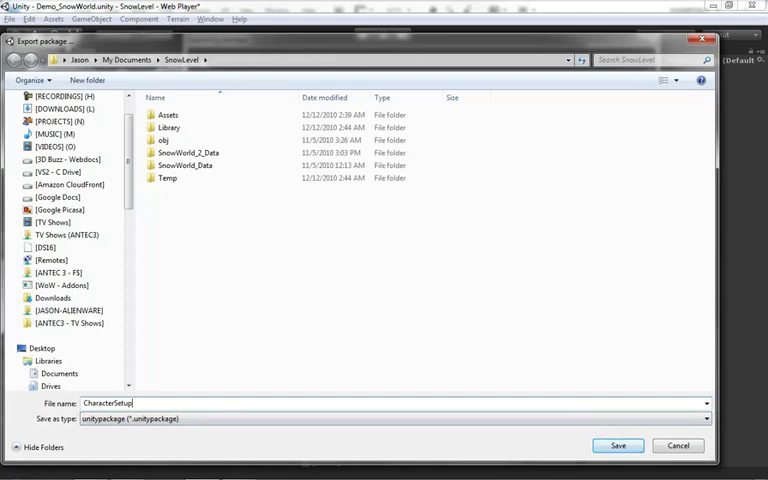
pyautogui.click(617, 445)
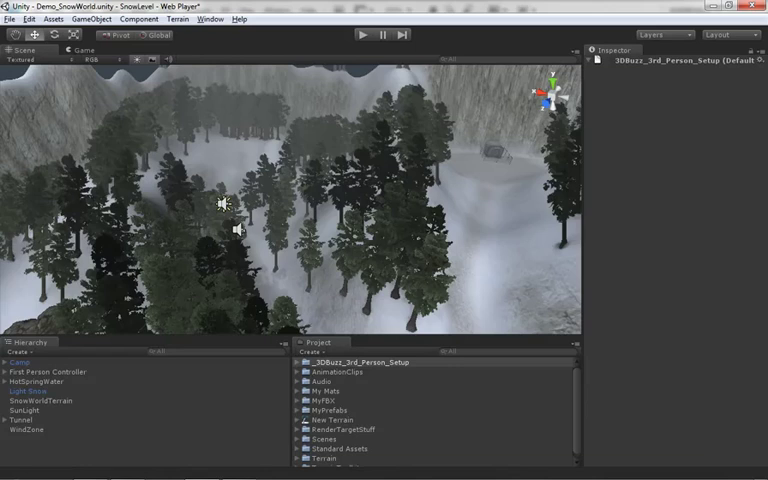
# Start a new project at U:\TemporaryProject with every standard package left unchecked
pyautogui.click(11, 18)
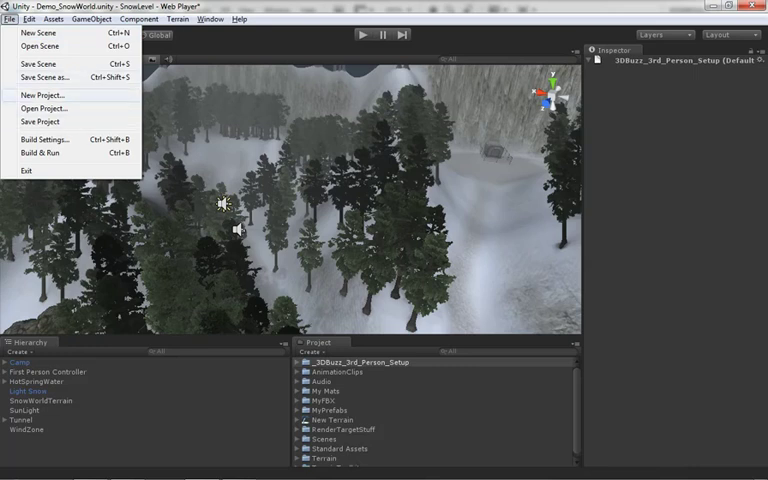
pyautogui.click(42, 95)
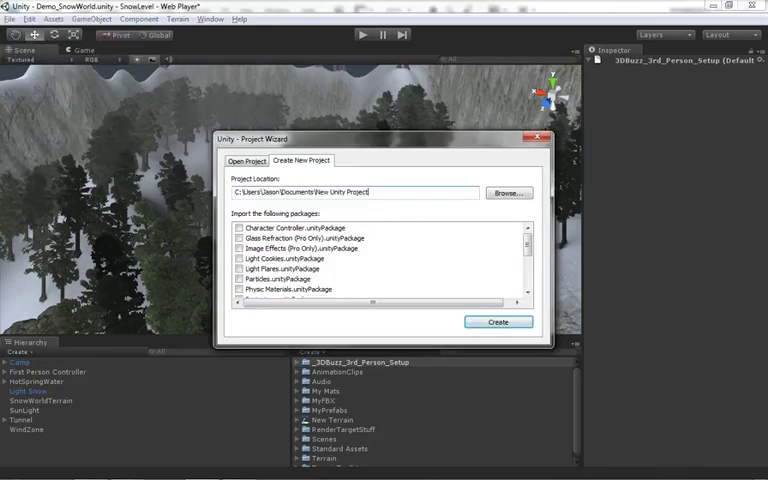
pyautogui.tripleClick(364, 192)
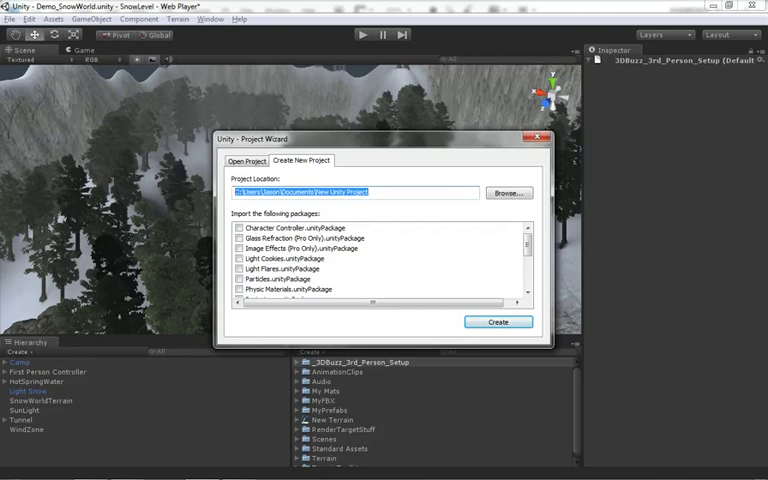
pyautogui.write('U:\\TemporaryProject')
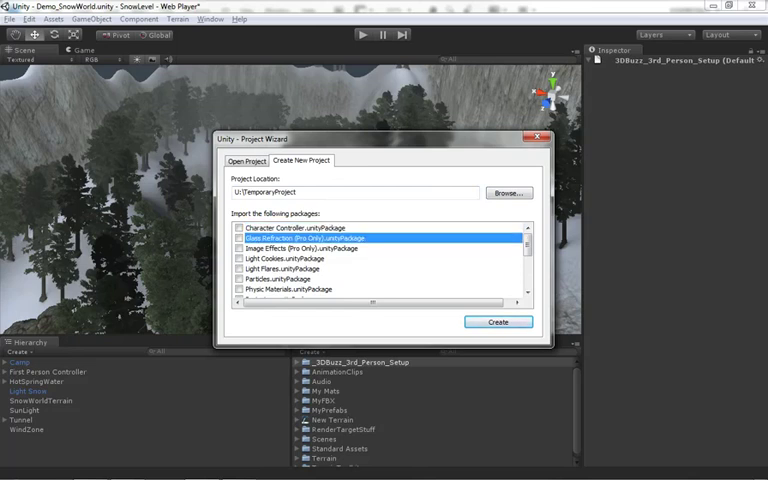
pyautogui.scroll(-3)
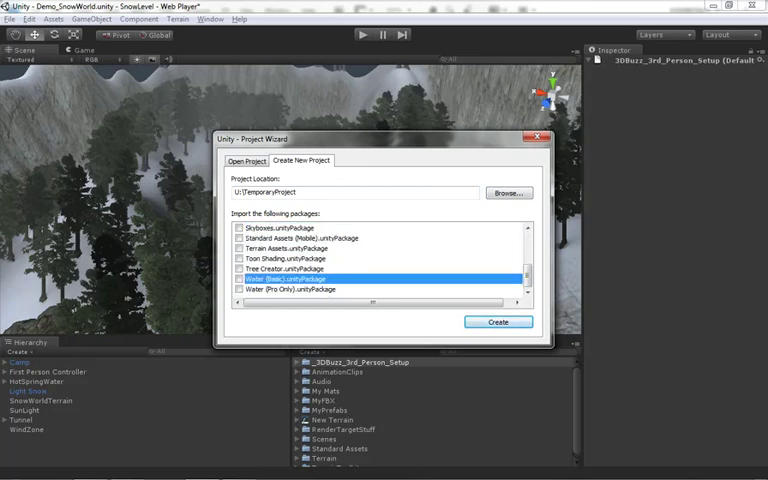
pyautogui.scroll(3)
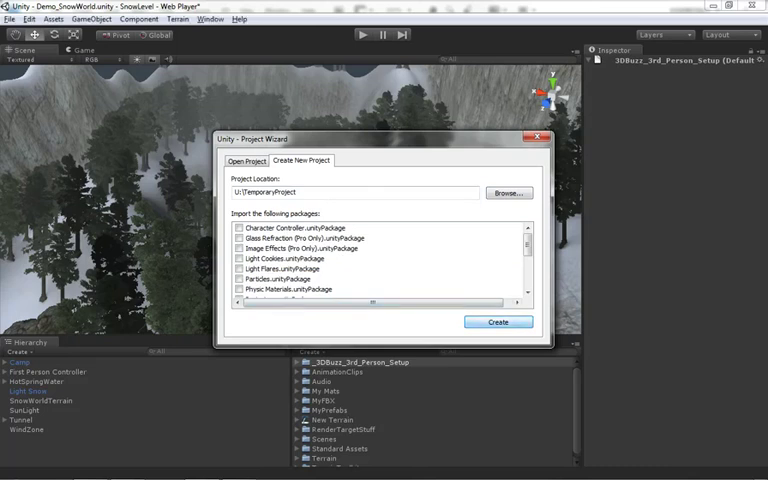
# Create the empty TemporaryProject from the Project Wizard
pyautogui.click(497, 321)
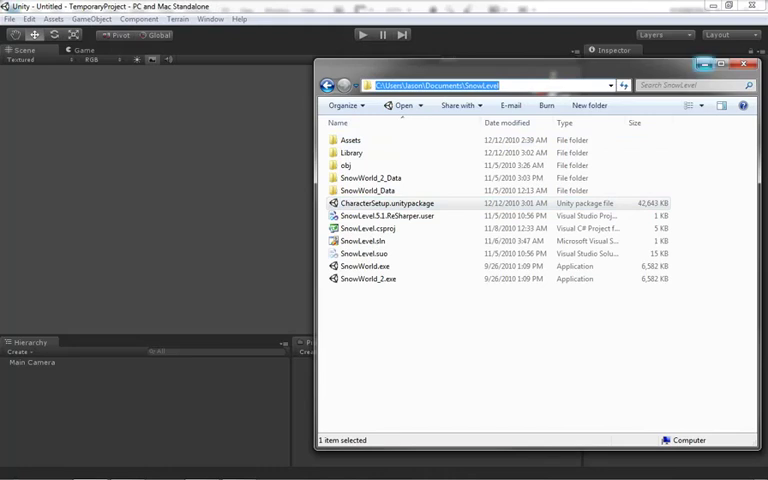
# Close Explorer and open CharacterSetup.unitypackage via Assets > Import Package > Custom Package
pyautogui.click(54, 18)
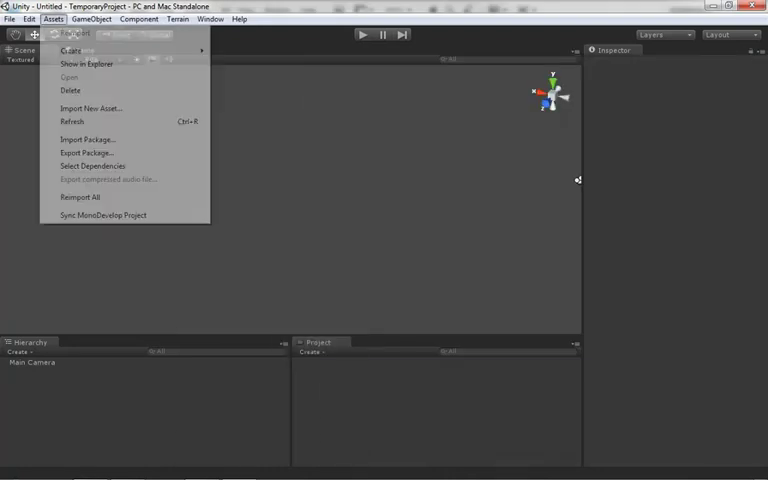
pyautogui.moveTo(88, 139)
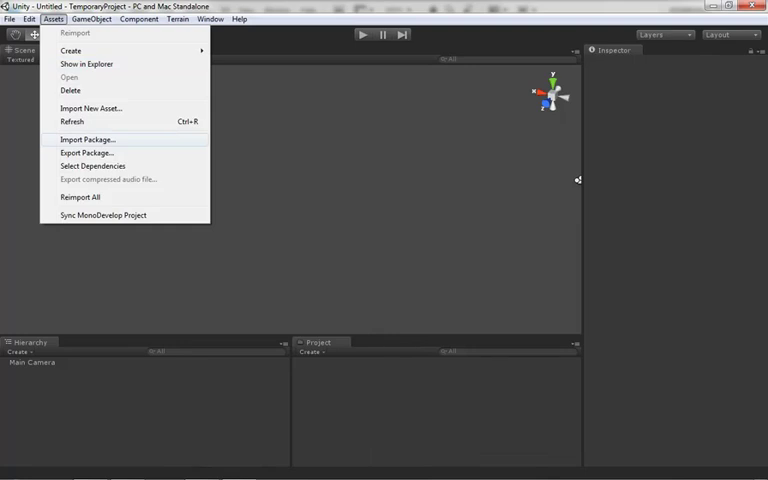
pyautogui.click(87, 139)
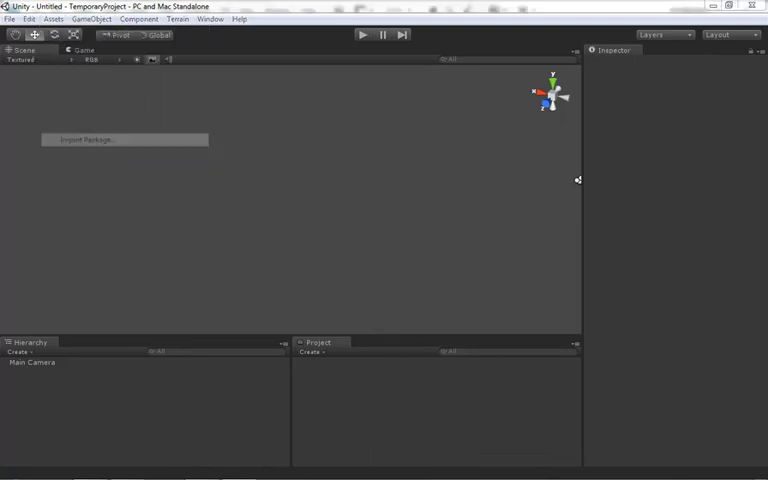
pyautogui.click(124, 139)
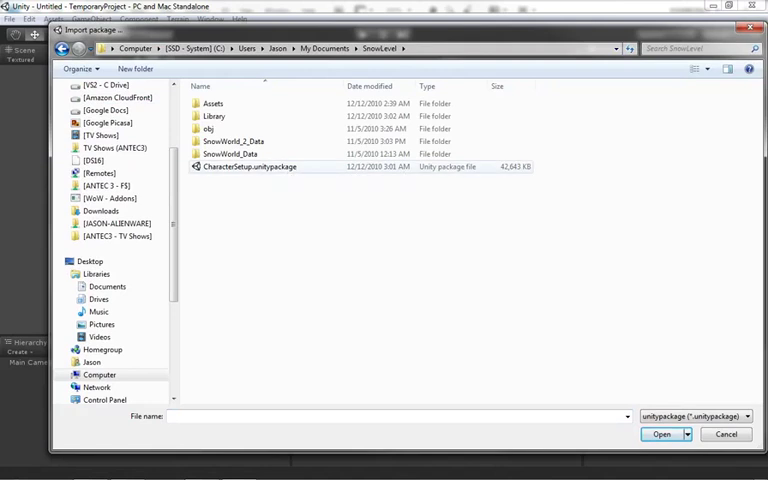
pyautogui.click(662, 433)
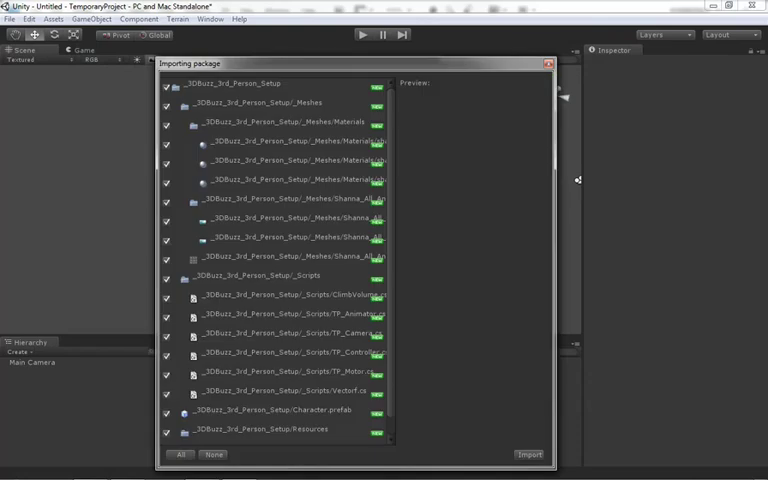
# Import all CharacterSetup files and select the new _3DBuzz_3rd_Person_Setup folder
pyautogui.scroll(-3)
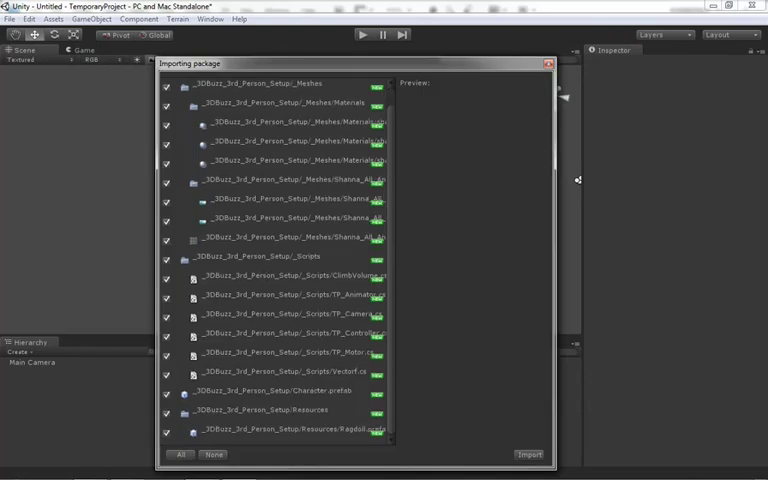
pyautogui.click(529, 454)
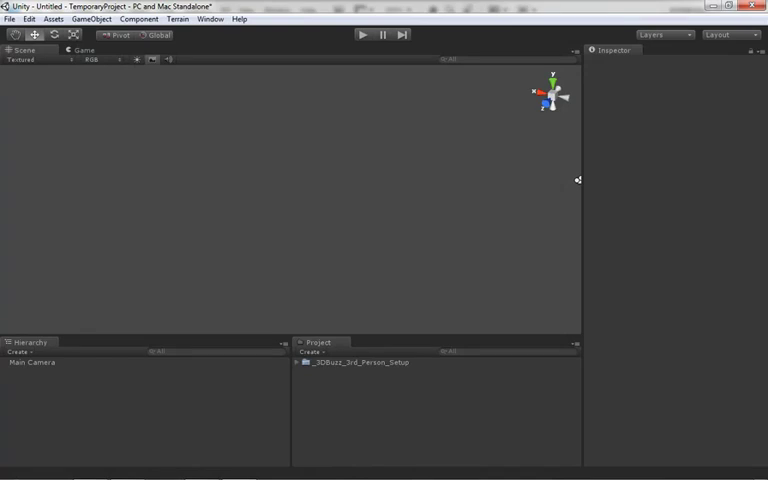
pyautogui.click(357, 362)
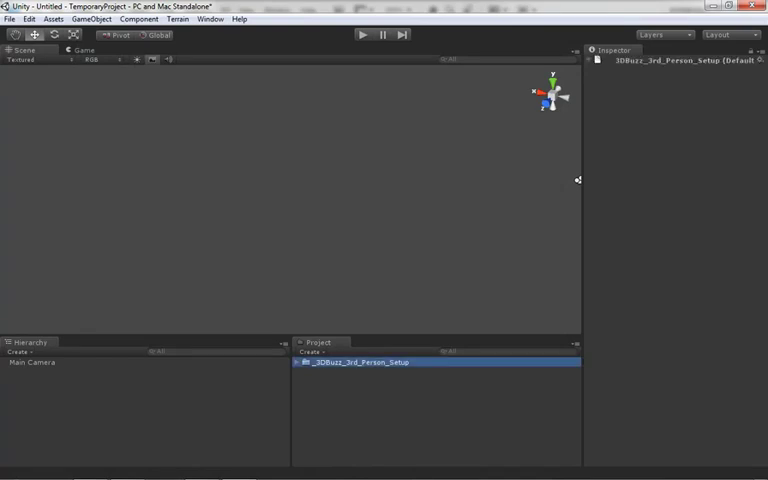